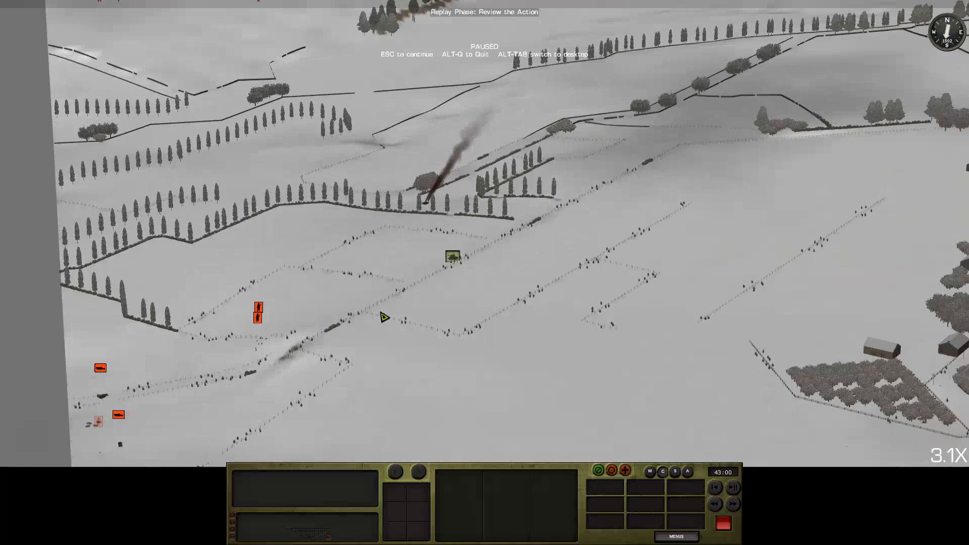
- Zoom the camera in from overhead onto the lone tank in the snowfield
scroll("up", 3)
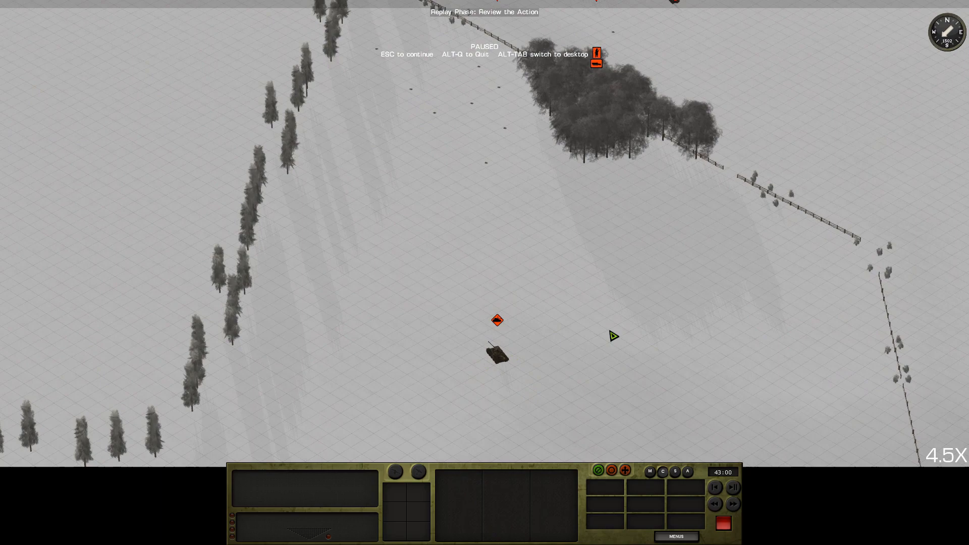
scroll("down", 3)
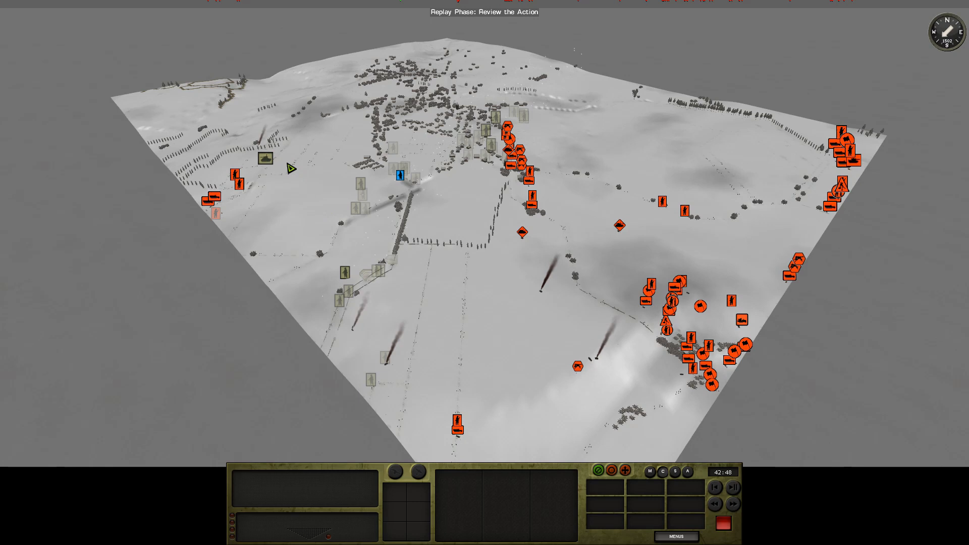
- Let the replay finish and pull the camera back to view the whole snowy map
left_click(733, 487)
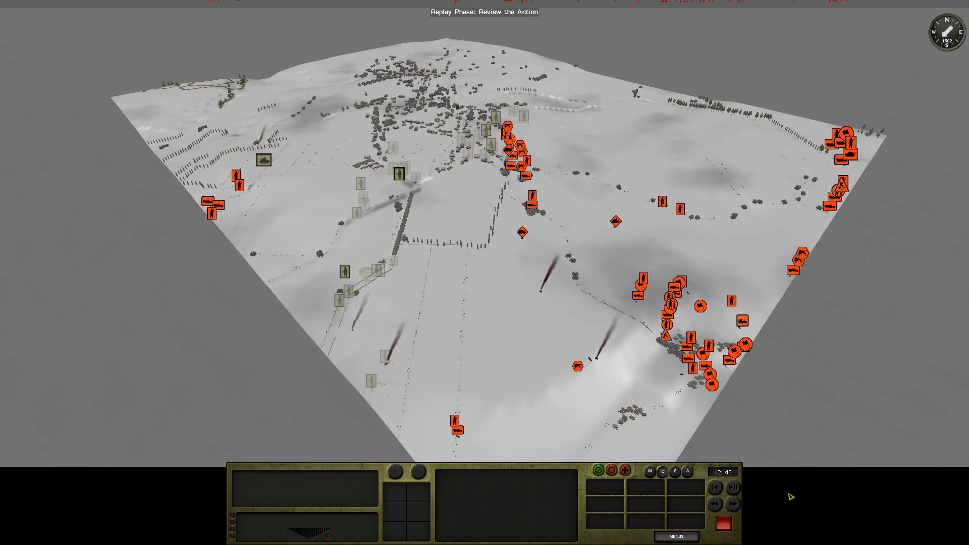
left_click(713, 488)
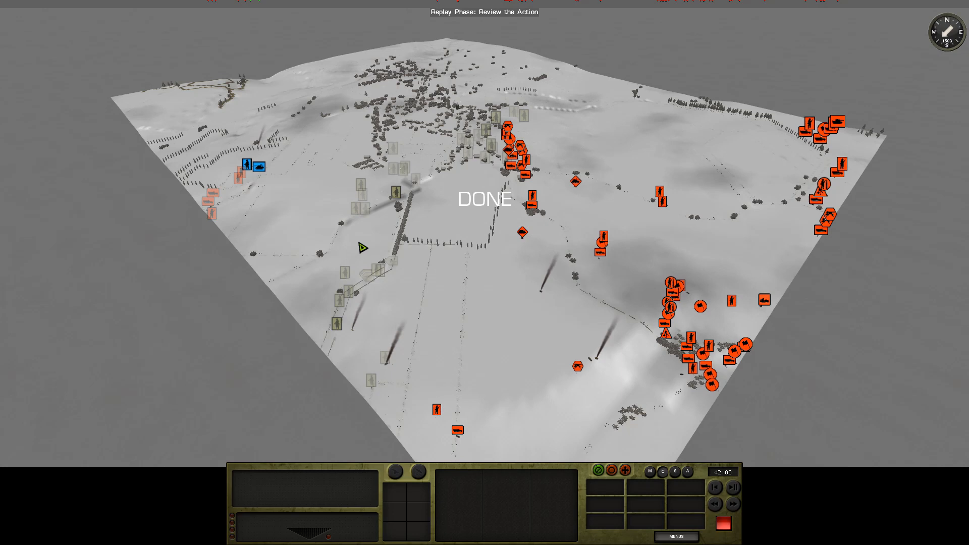
- Restart the replay and pause it from behind the US tank destroyer
left_click(248, 166)
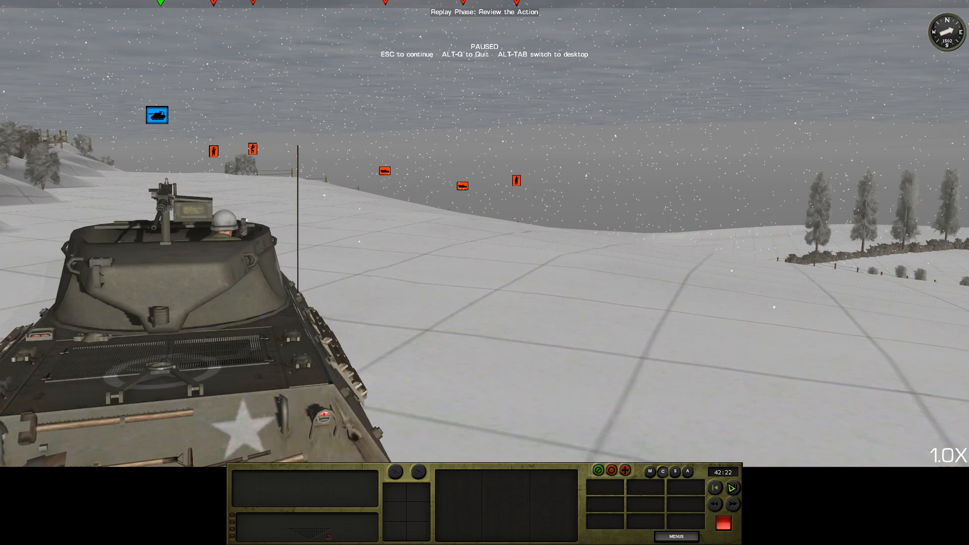
left_click(731, 486)
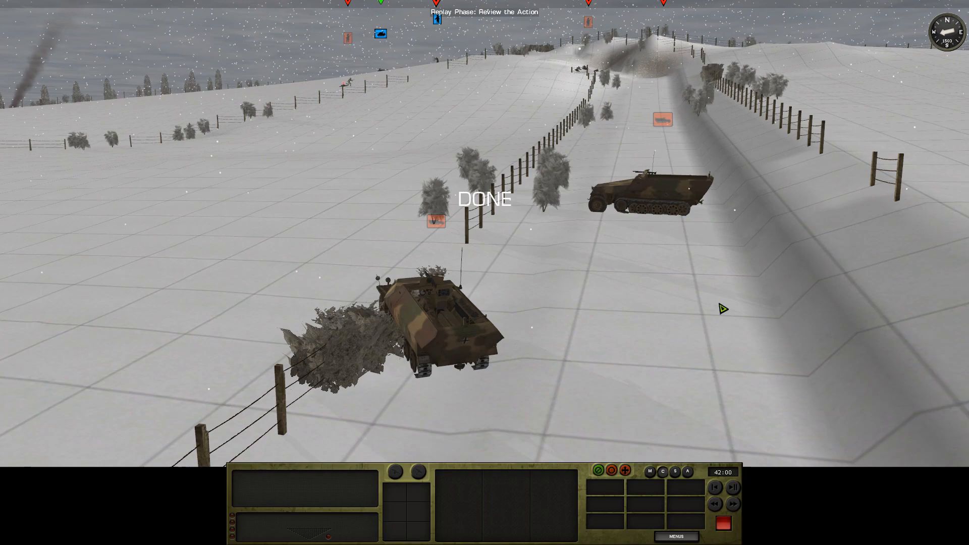
- Select the German SPW 251/1 (Ausf D) half-track to show its unit details
left_click(433, 334)
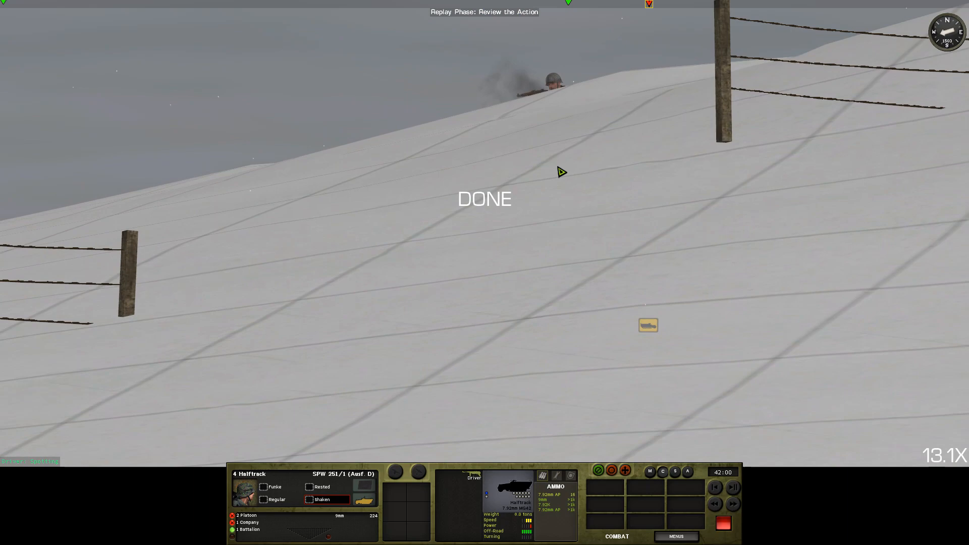